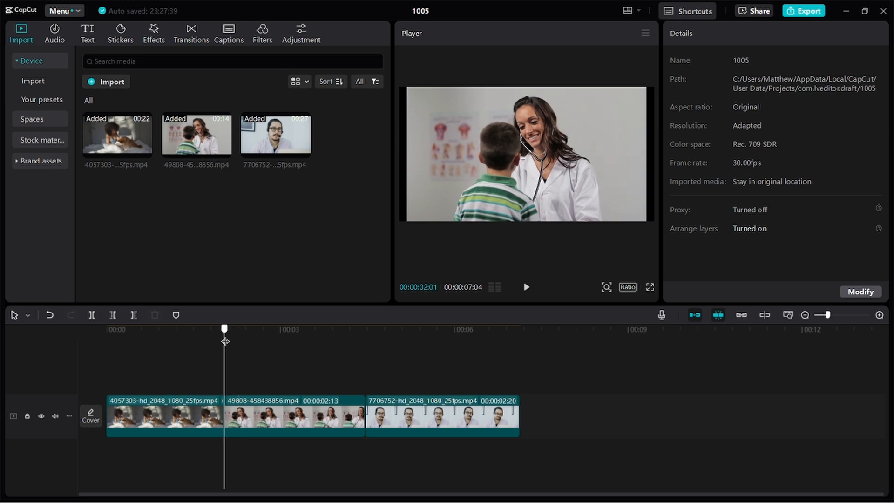
Step: Open the Transitions library and expand its category list
drag(223, 328, 229, 328)
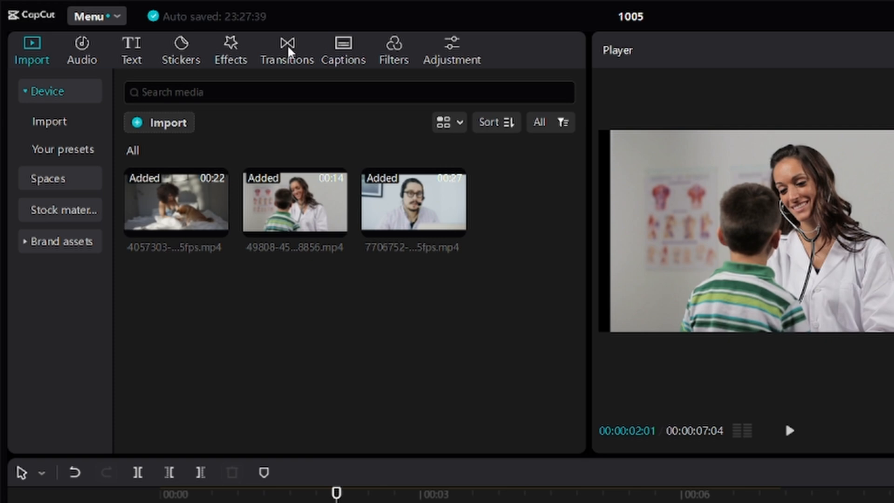
click(287, 50)
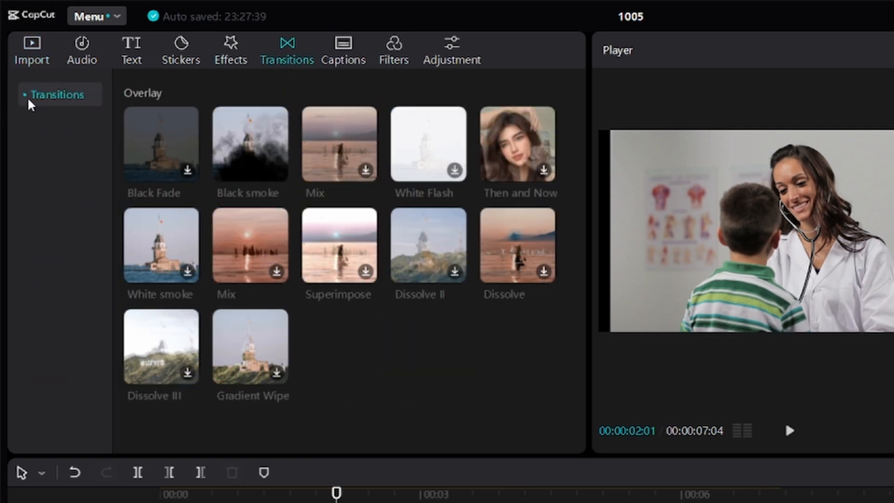
click(58, 95)
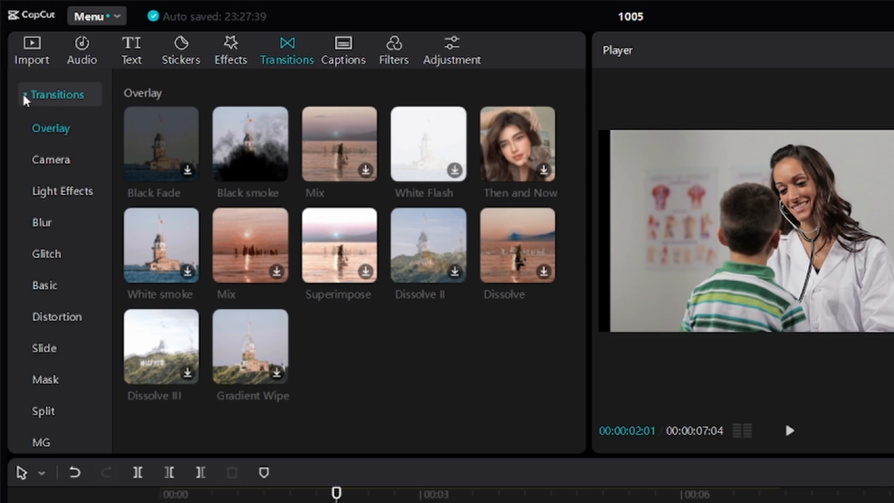
mouse_move(256, 170)
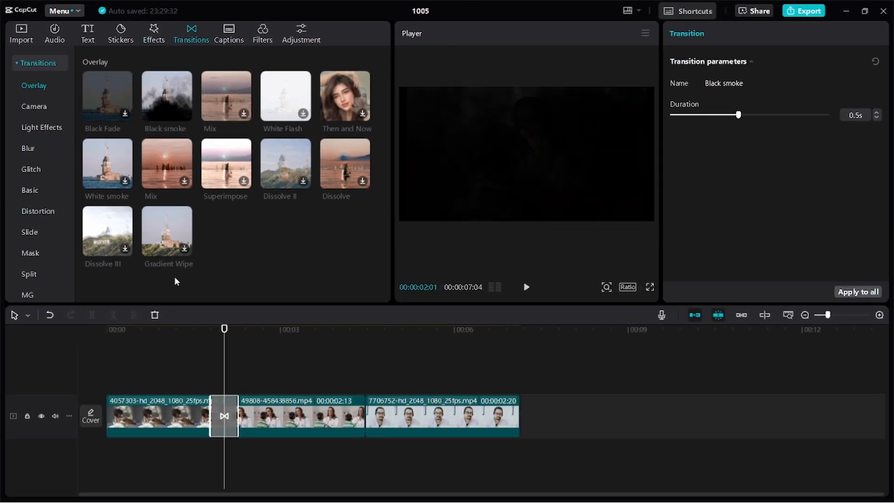
mouse_move(220, 333)
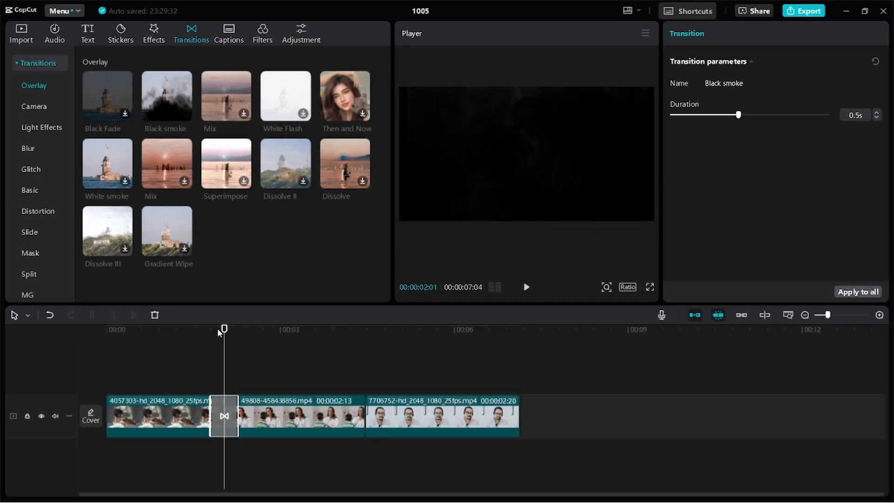
Step: Move the playhead to just before the 0.5-second Black smoke transition
click(525, 287)
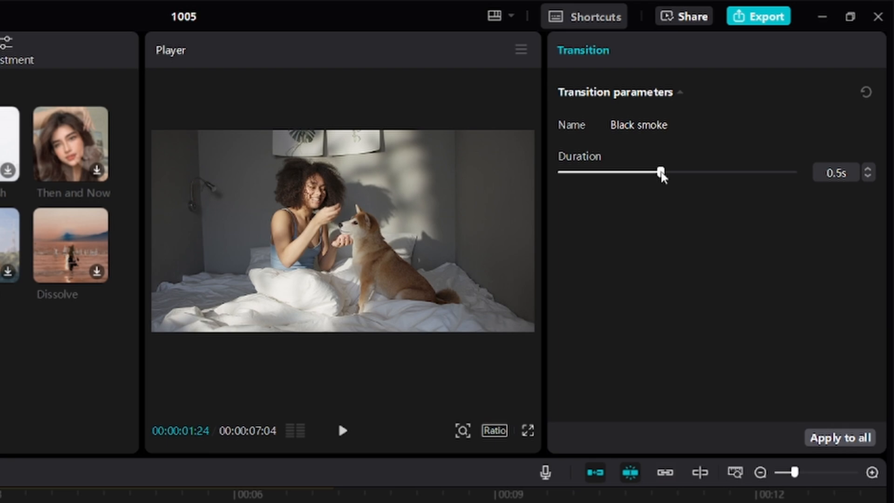
Step: Set the Black smoke duration to 1.0s, then play and pause the preview
drag(660, 171, 754, 171)
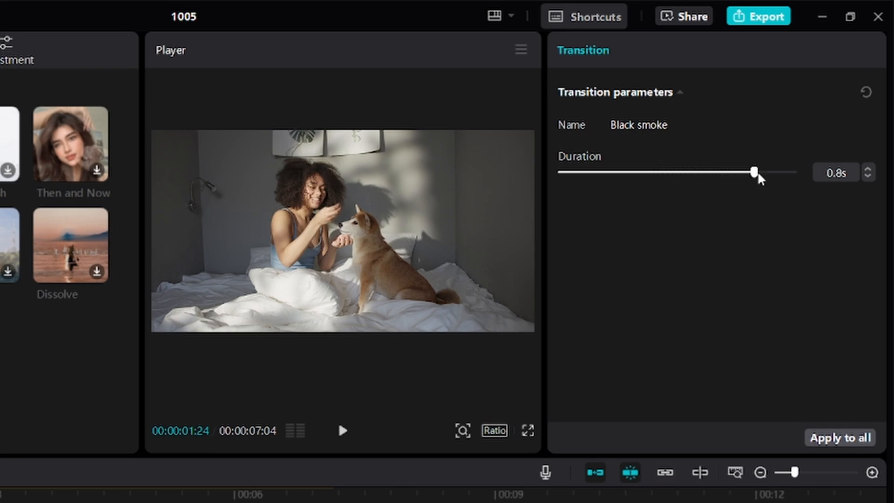
drag(755, 172, 792, 172)
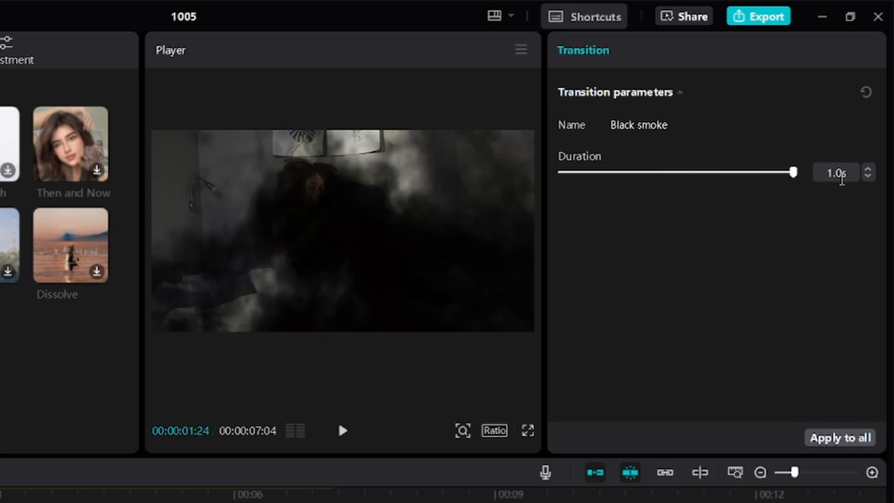
click(342, 430)
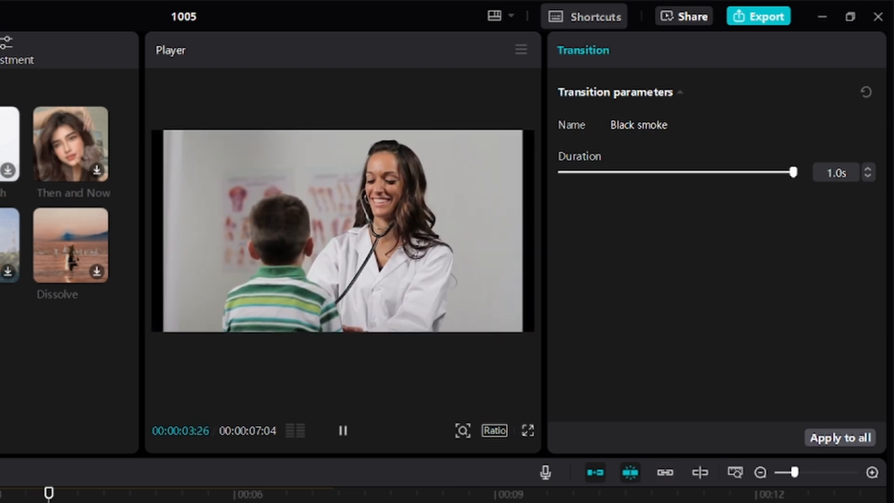
click(342, 430)
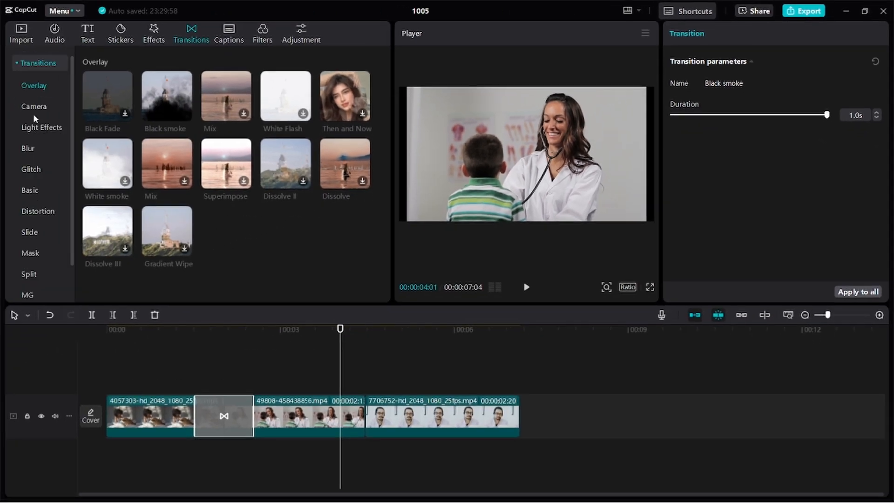
Step: Show the Camera category's transitions to find Pull in
click(34, 106)
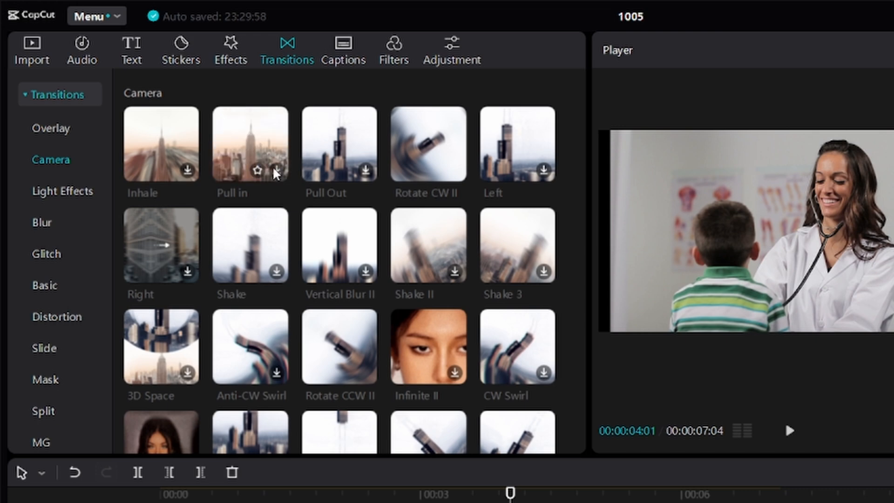
mouse_move(265, 164)
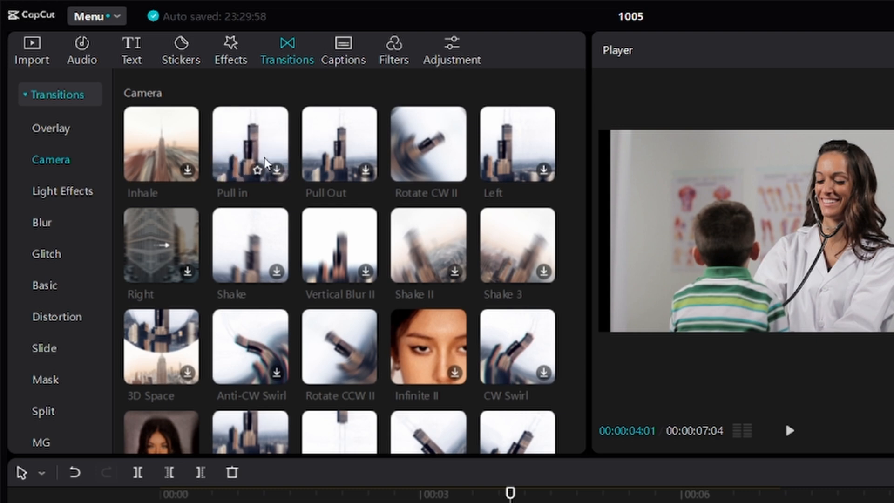
mouse_move(280, 177)
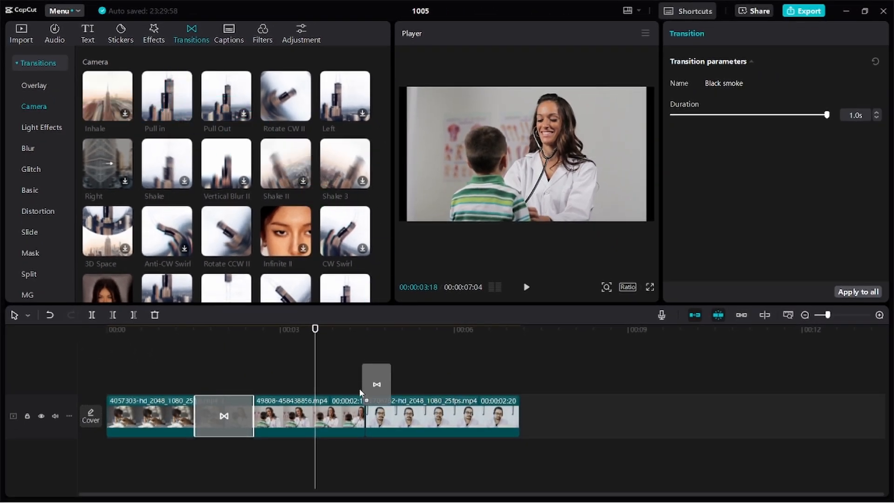
Step: Drop Pull in between clips 2 and 3 and set its duration to 1.0s
click(365, 416)
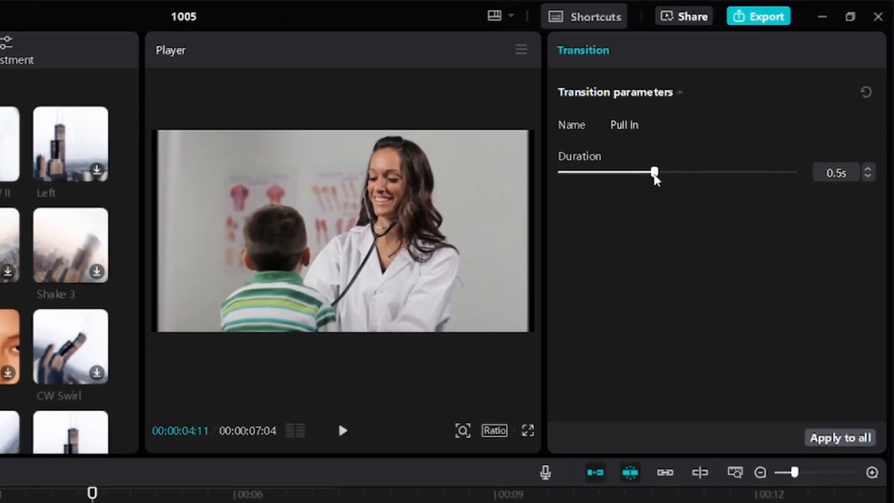
drag(654, 172, 782, 172)
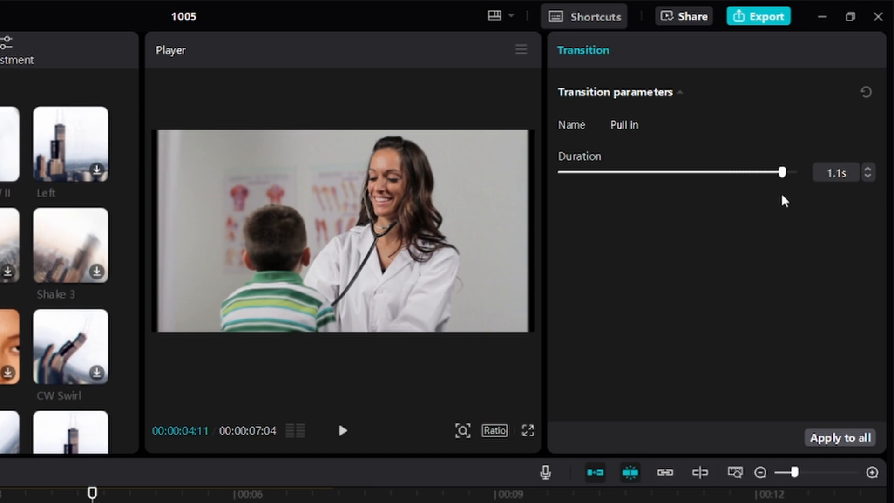
drag(782, 172, 752, 173)
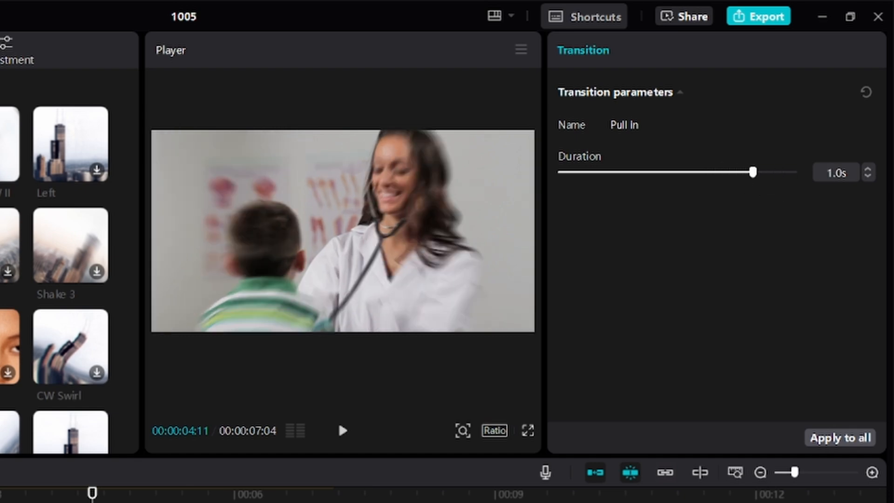